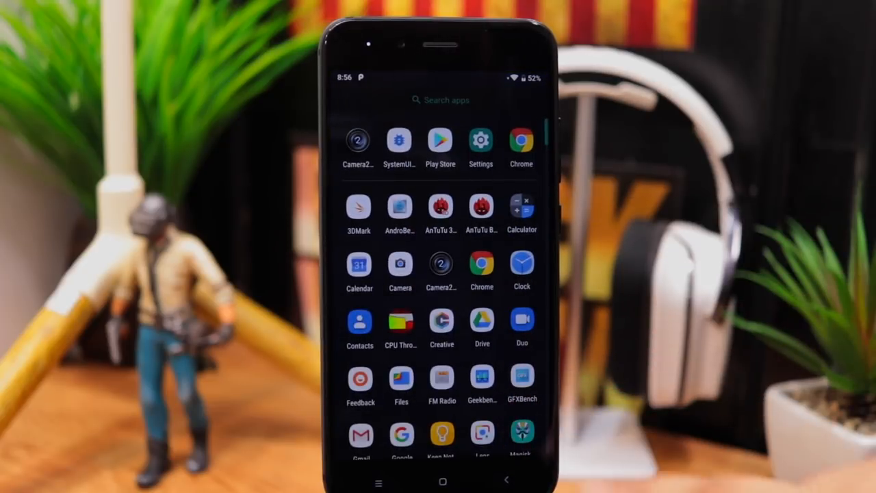
Check Magisk shows v18.0 installed, then run Root Checker's Verify Root to confirm root access
click(520, 436)
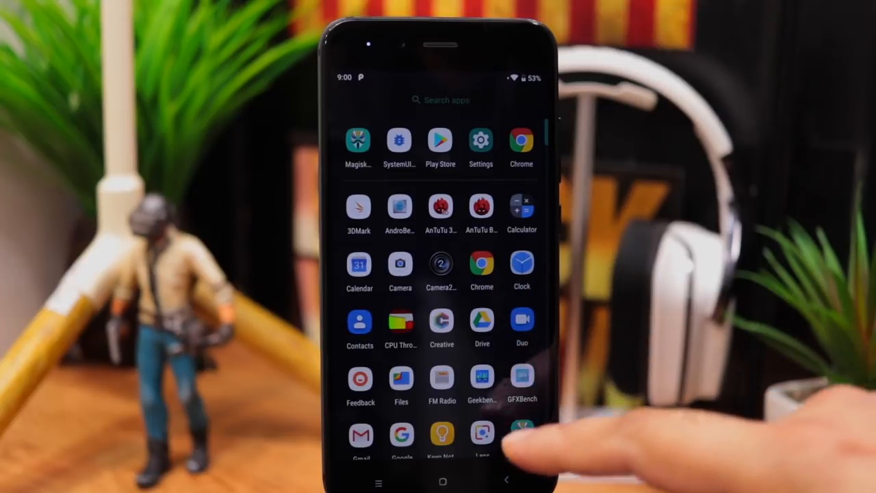
click(357, 139)
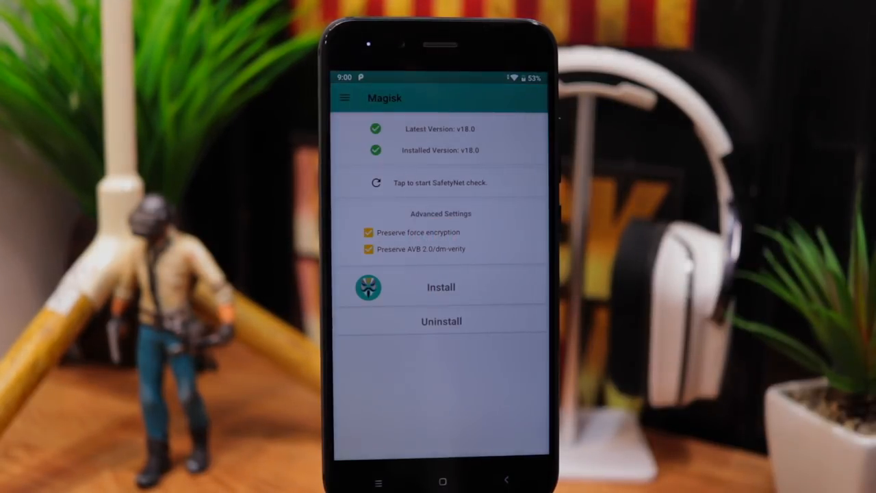
click(441, 182)
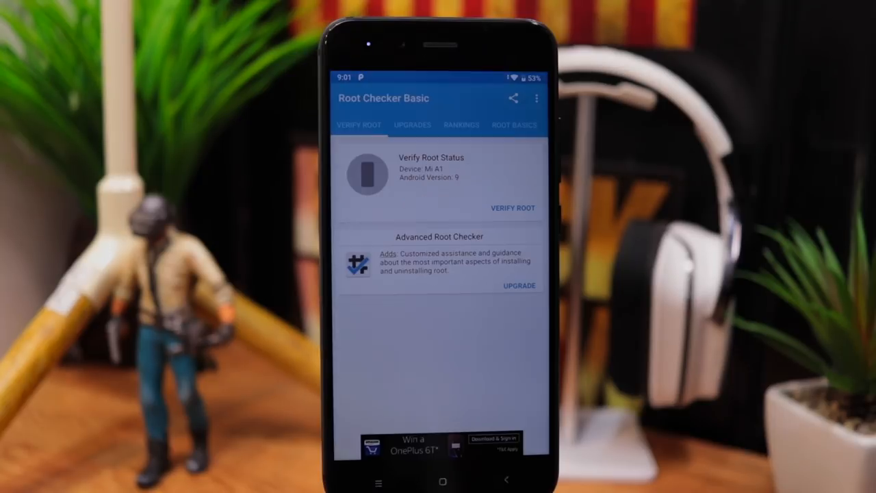
click(512, 208)
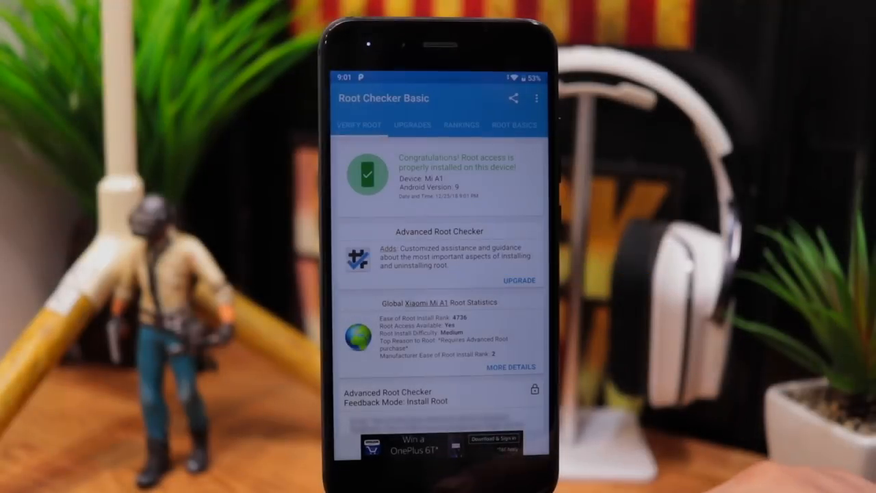
click(442, 482)
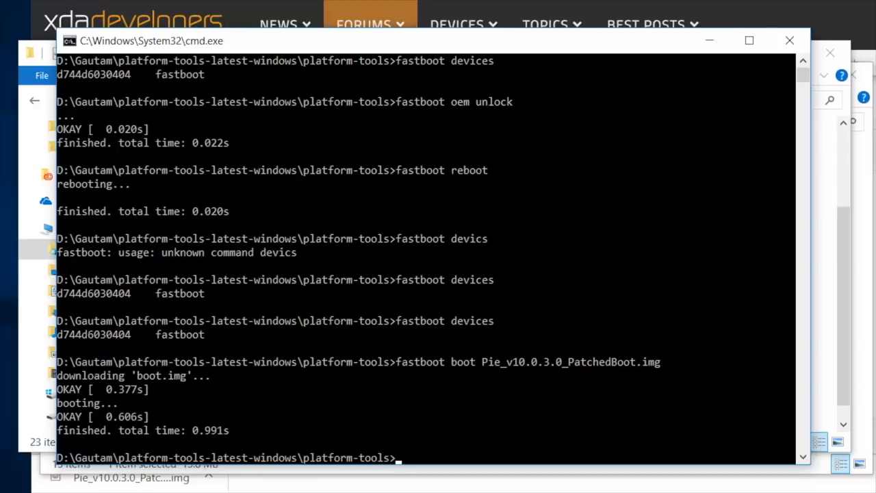
Run adb devices, allow USB debugging on the phone, and rerun it to see the device authorized
text(adb d)
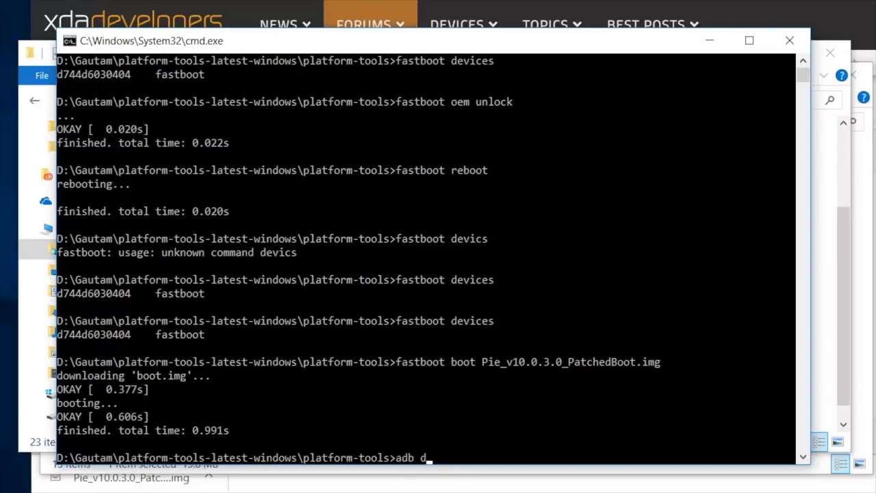
text(evices)
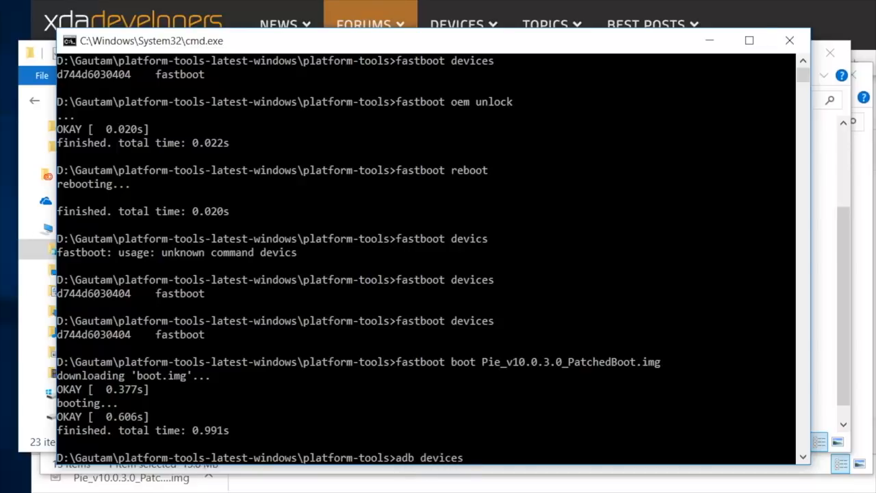
mouse_move(468, 457)
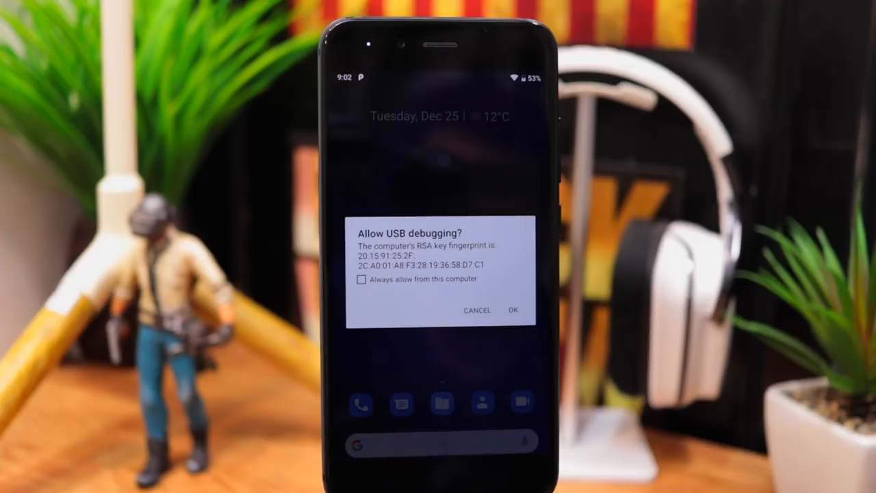
click(512, 309)
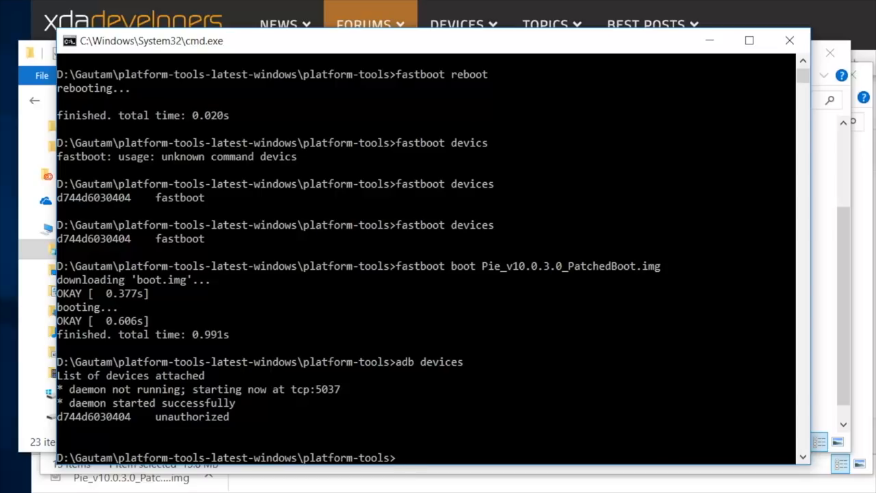
text(adb devices)
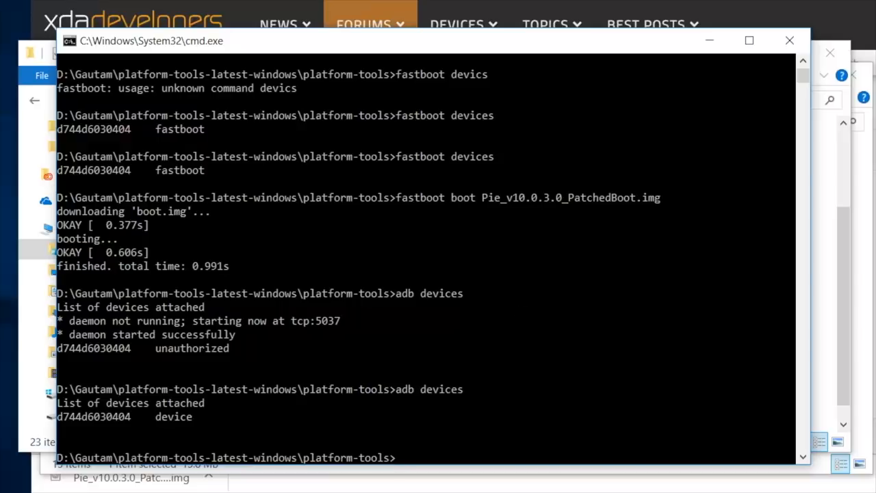
text(adb sh)
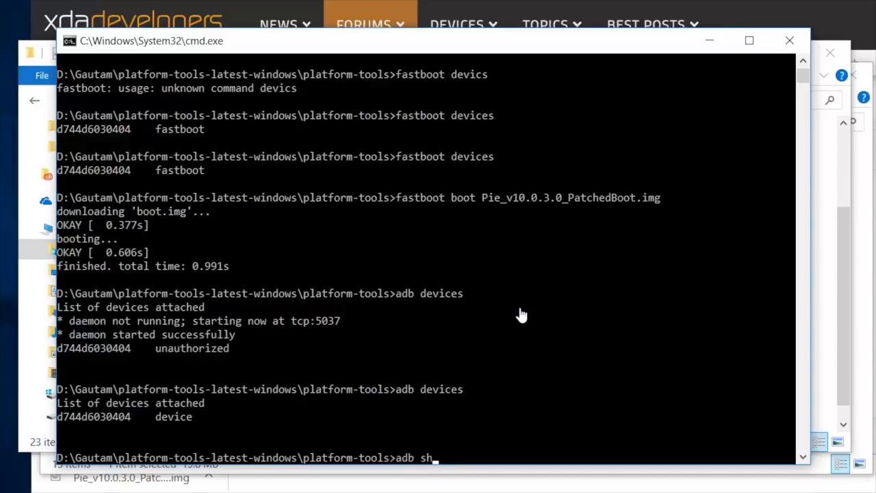
Enter a root shell via adb shell and su, then set persist.camera.HAL3.enabled to 1
key(Return)
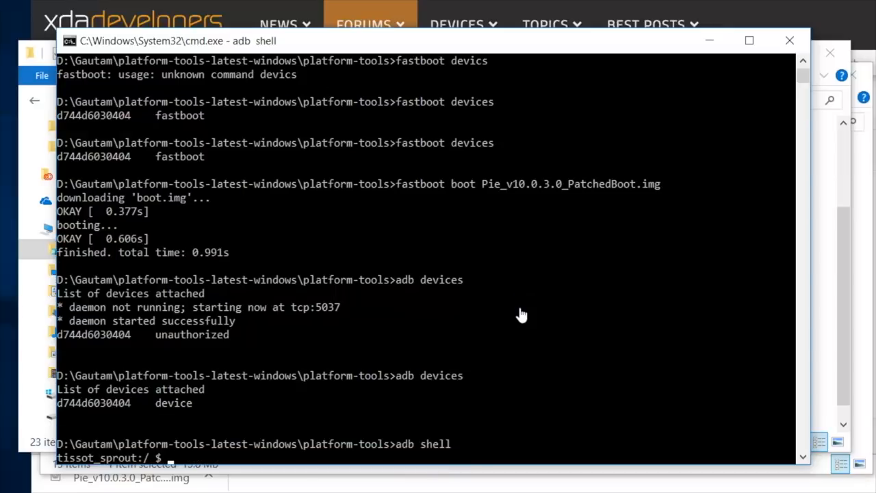
text(su)
text(setp)
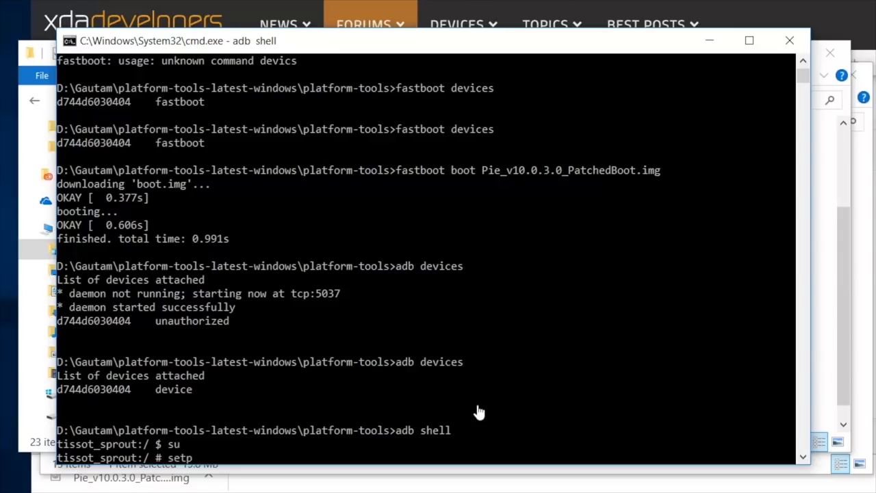
text(rop)
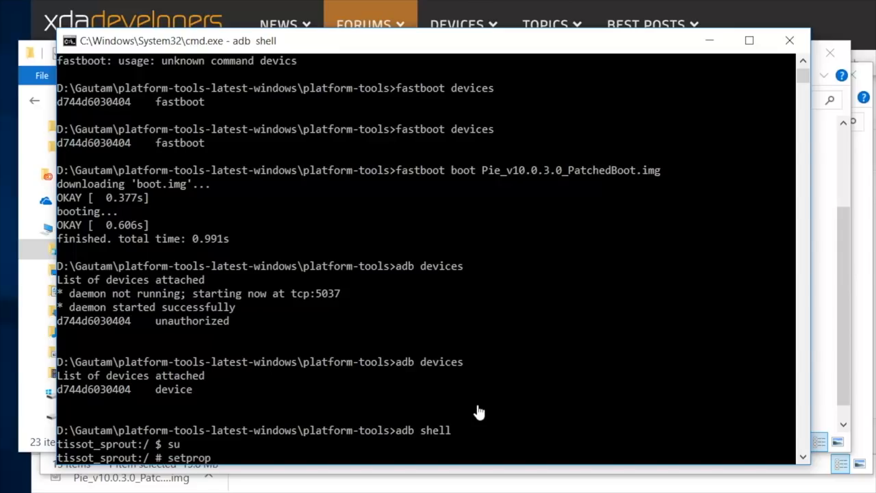
text(persist)
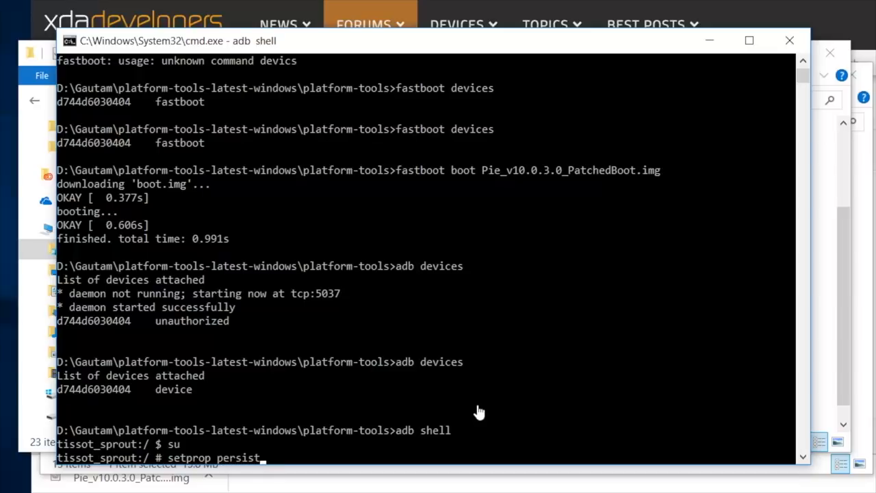
text(camer)
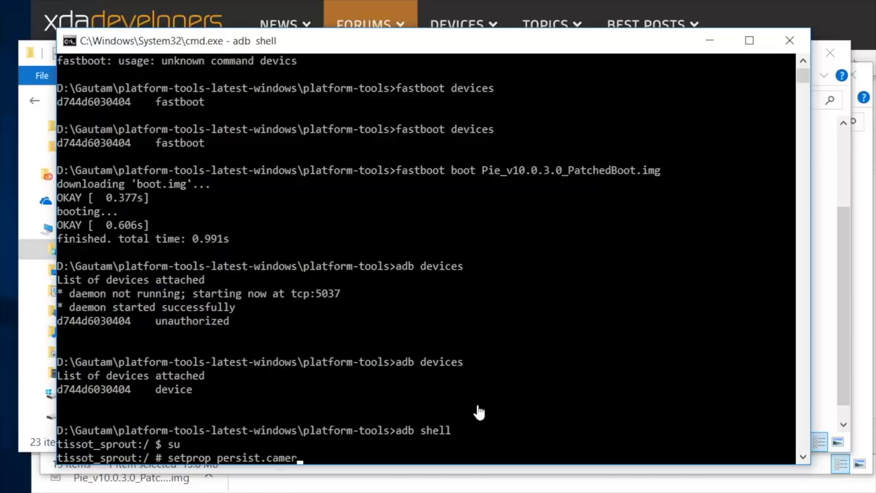
text(.)
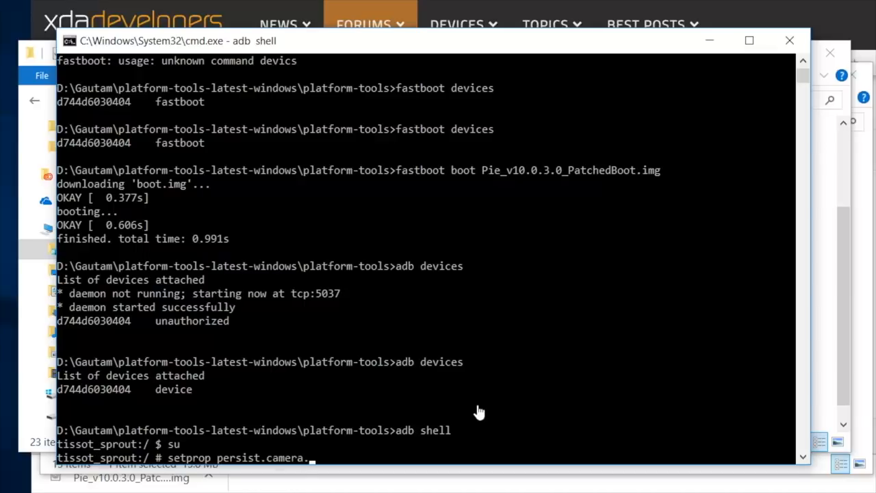
text(HAL3)
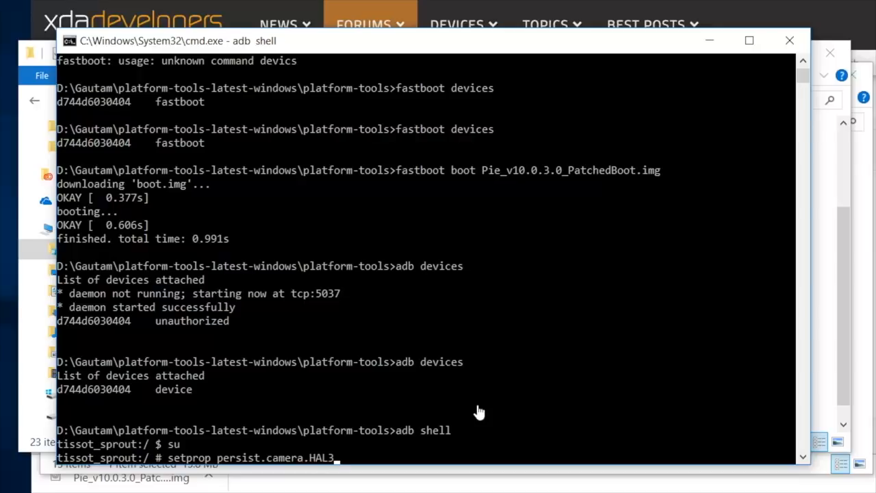
text(ena)
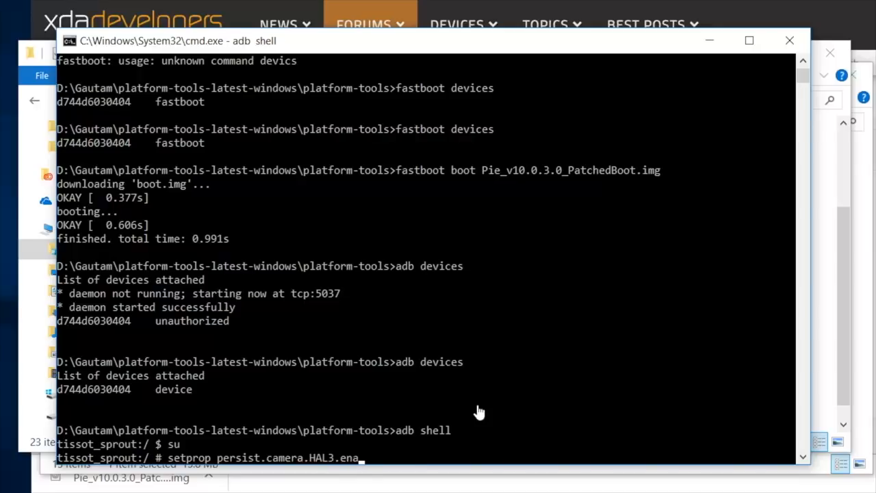
text(bled)
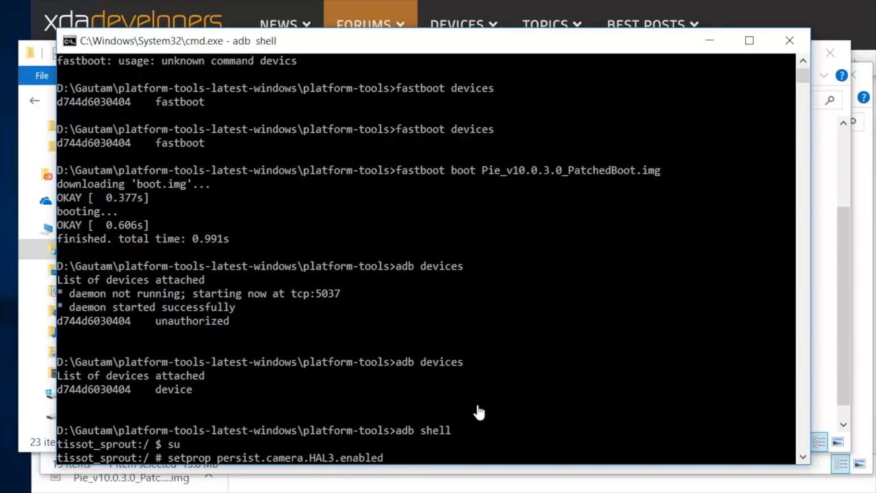
text(1)
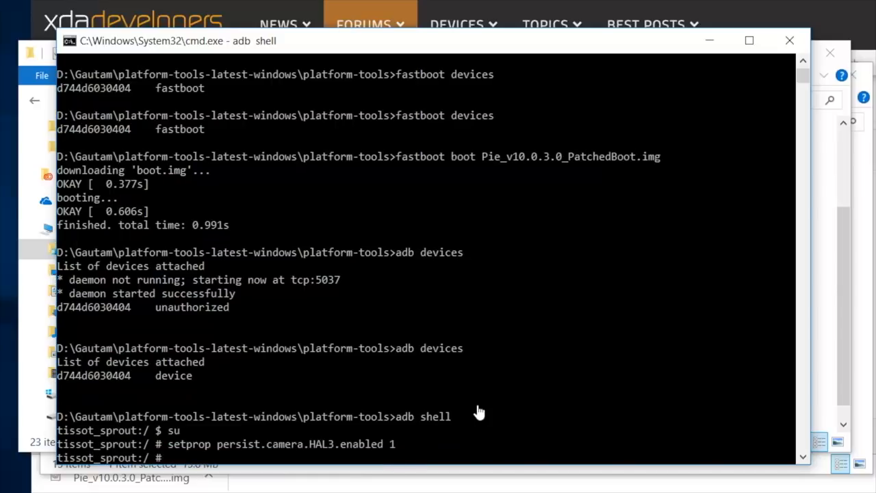
Set persist.camera.eis.enable to 1 with setprop
text(set)
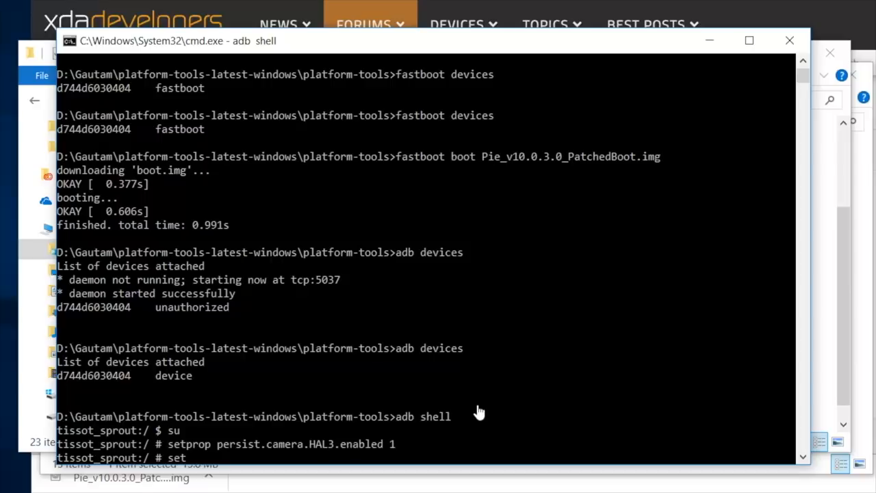
text(setprop persist)
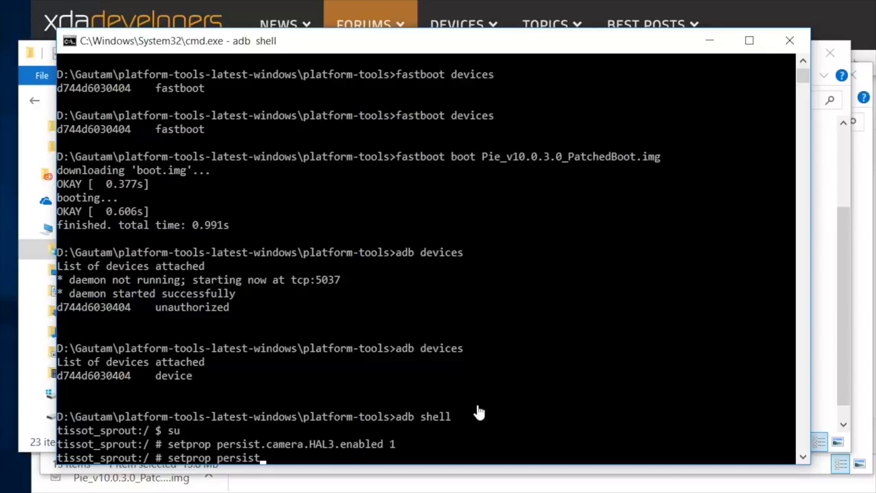
text(camera)
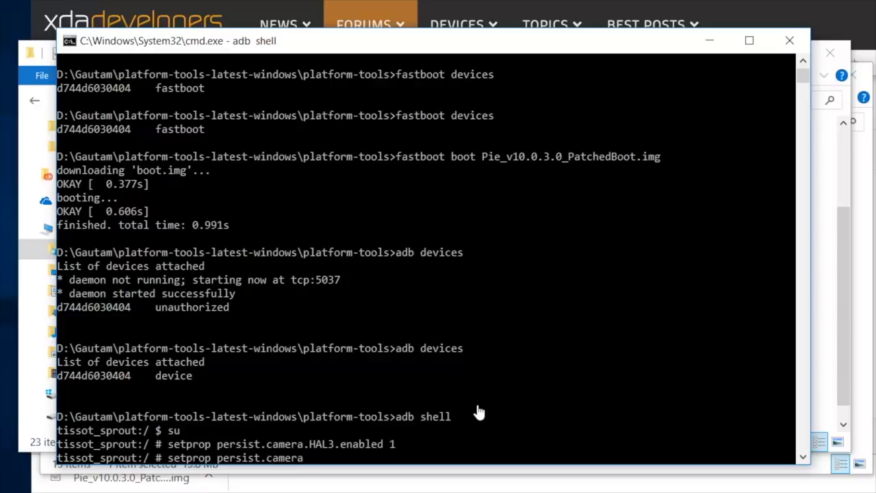
text(eis.enable)
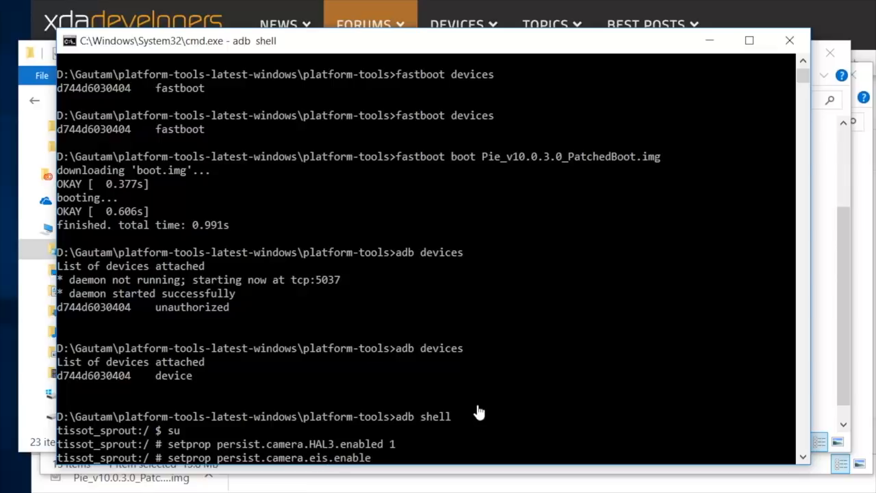
text(1)
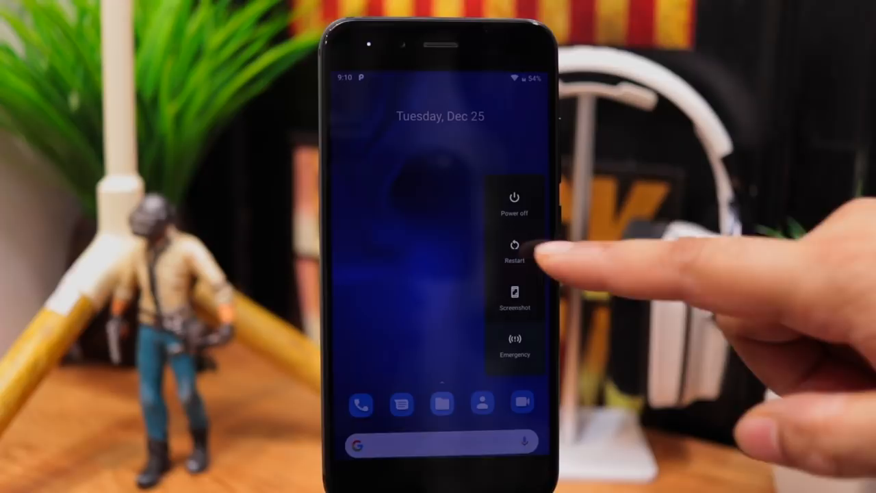
Restart the phone and load the XDA Mi A1 Google Camera Port thread in Chrome
click(514, 249)
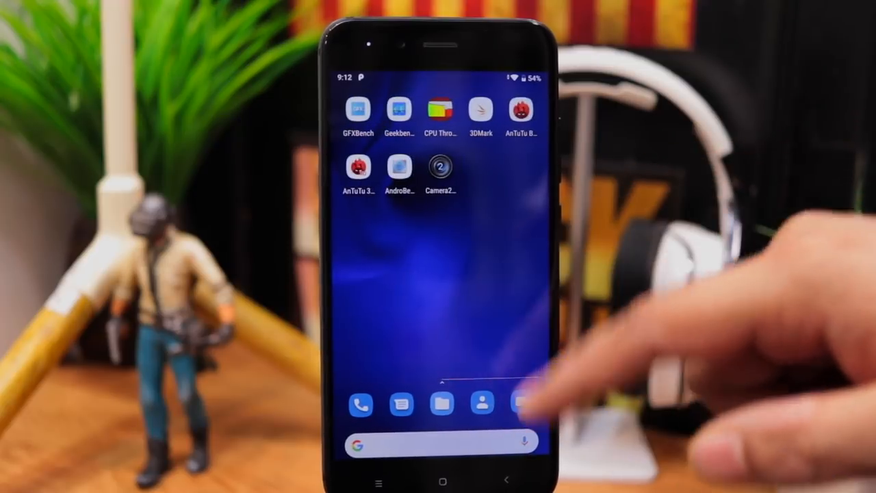
click(441, 167)
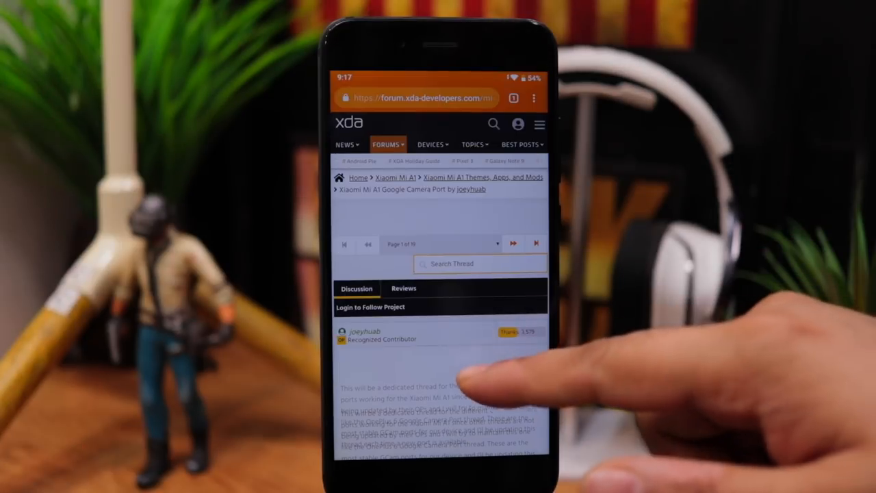
scroll(down, 3)
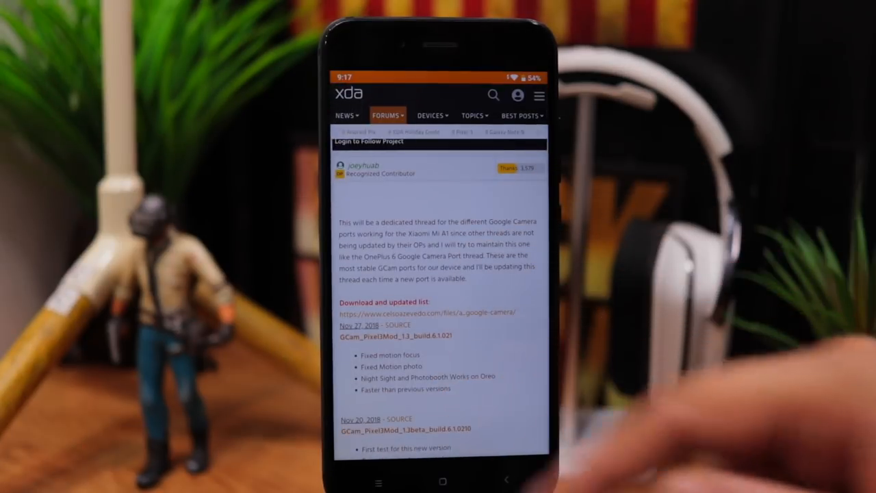